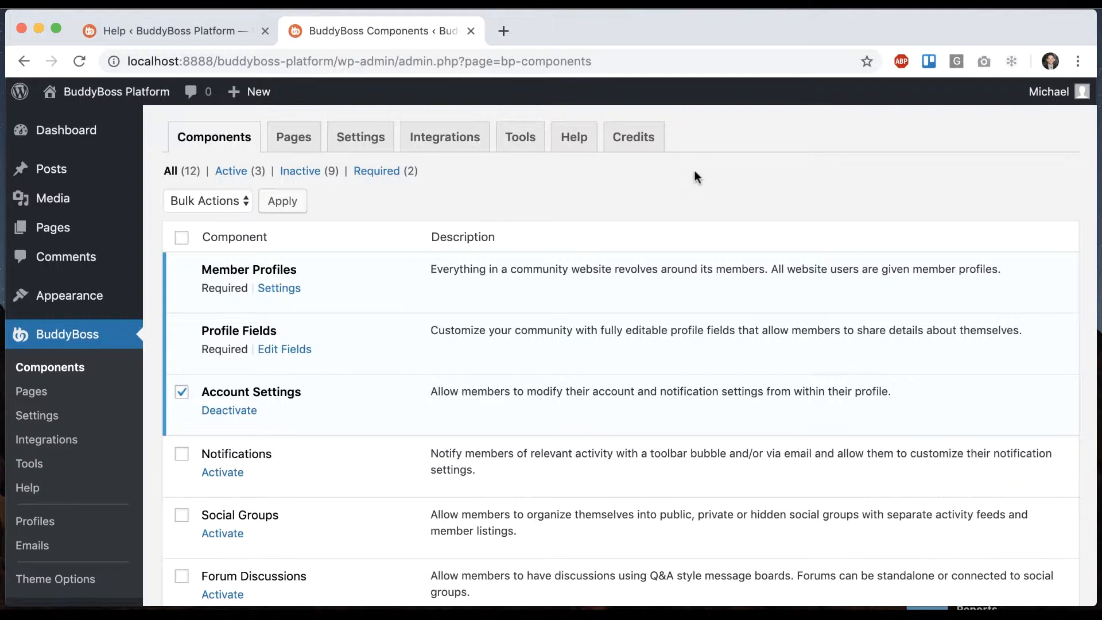
Step: Scroll the admin sidebar and open BuddyBoss > Emails, listing the 18 published templates
{"action": "scroll", "scroll_direction": "down", "scroll_amount": 3}
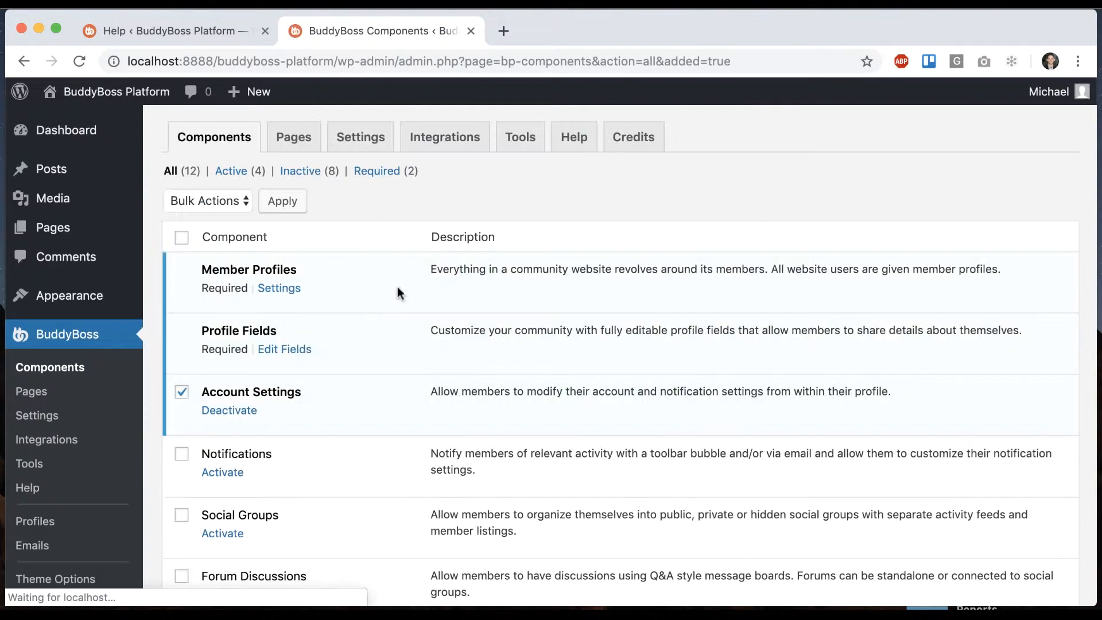
{"action": "scroll", "scroll_direction": "down", "scroll_amount": 3}
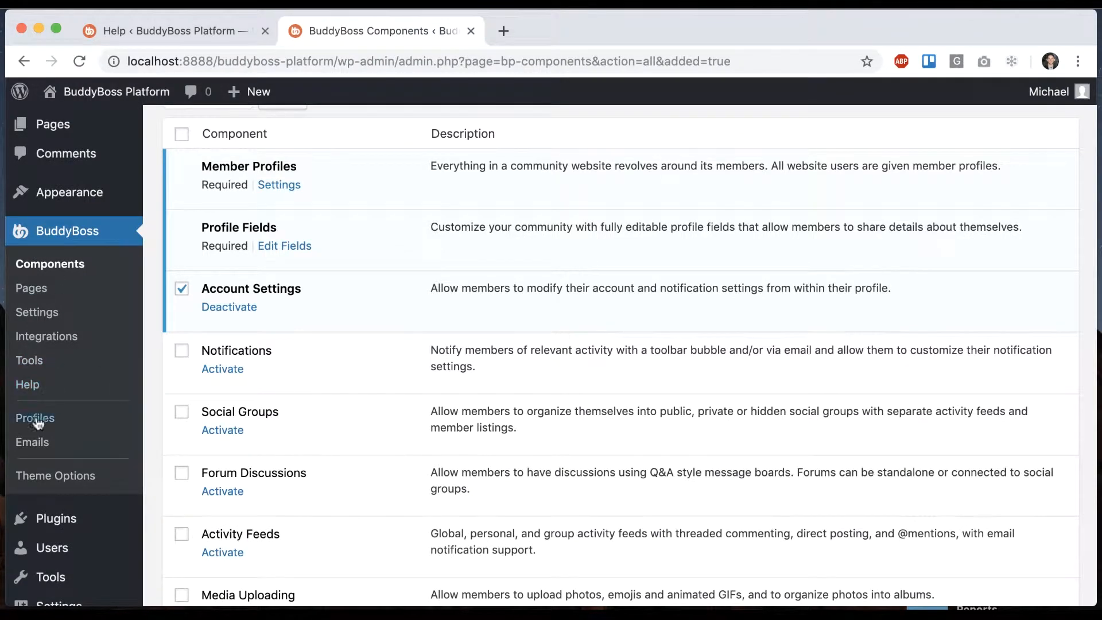
{"action": "left_click", "coordinate": [31, 442]}
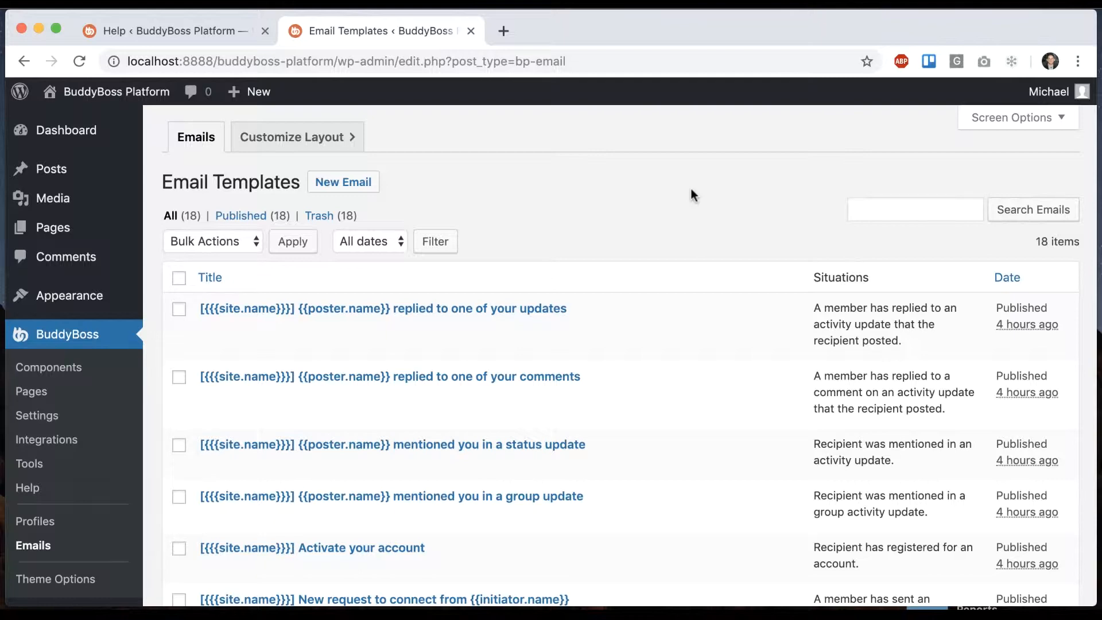
{"action": "left_click", "coordinate": [172, 31]}
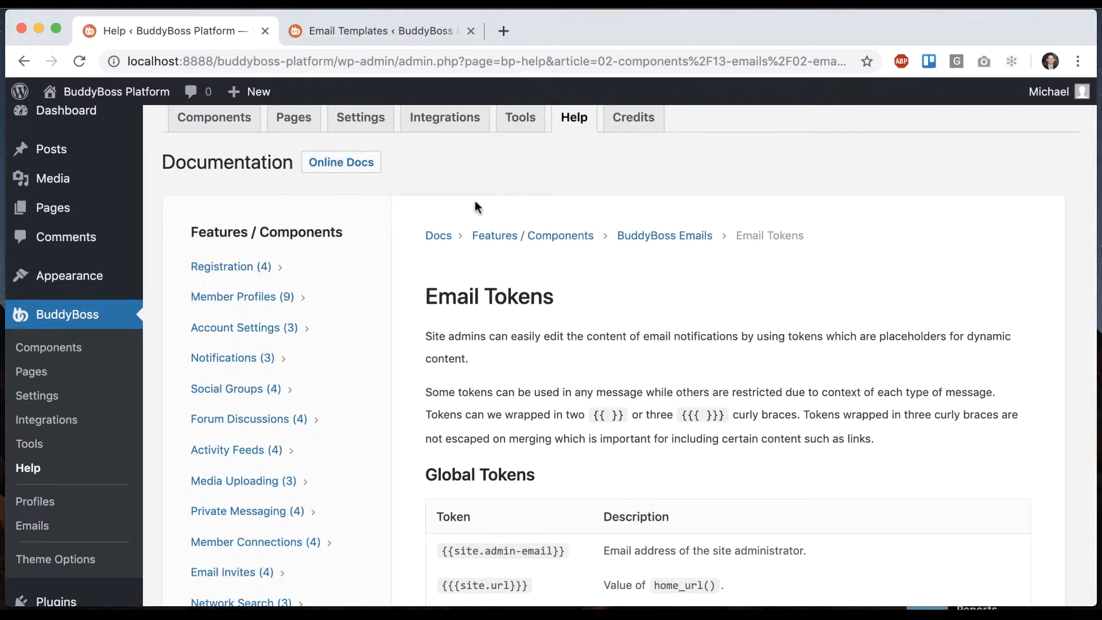
{"action": "mouse_move", "coordinate": [642, 229]}
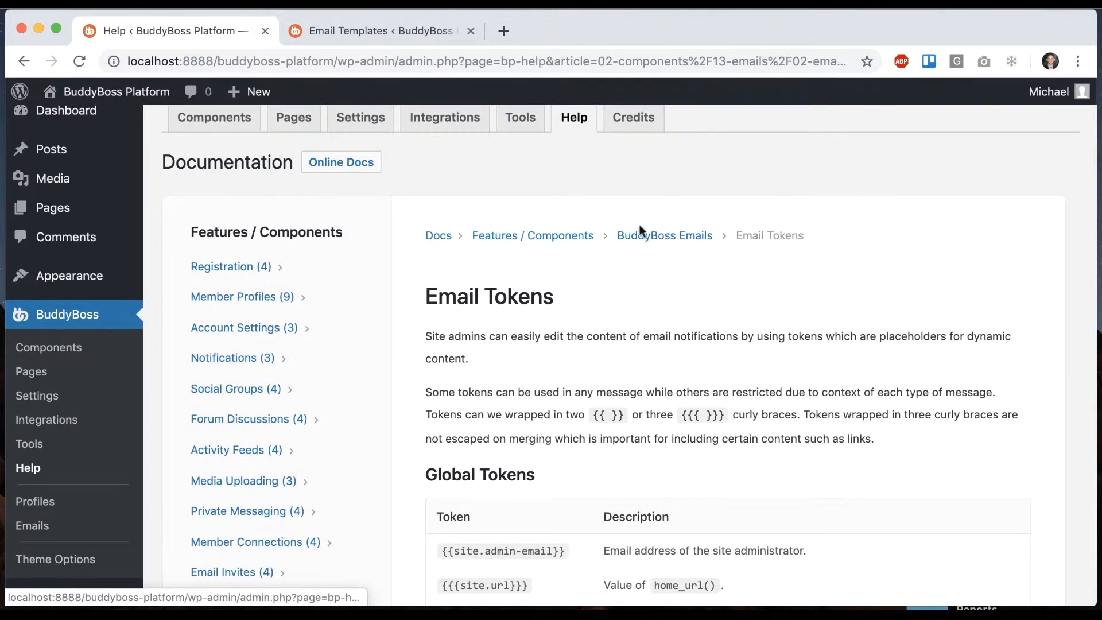
{"action": "scroll", "scroll_direction": "down", "scroll_amount": 3}
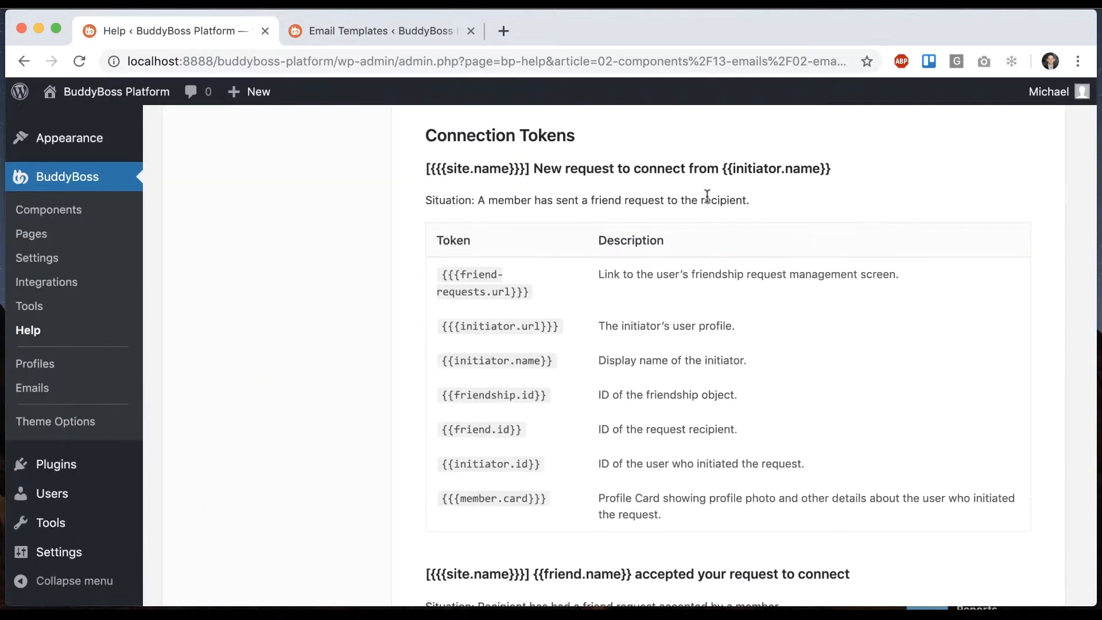
{"action": "scroll", "scroll_direction": "down", "scroll_amount": 3}
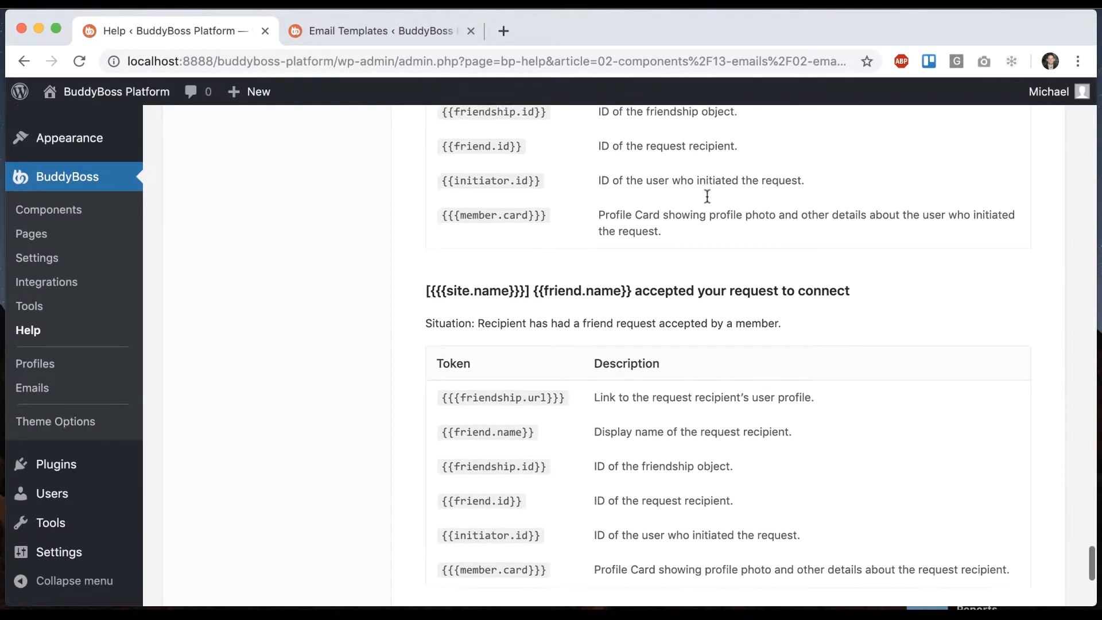
{"action": "scroll", "scroll_direction": "up", "scroll_amount": 3}
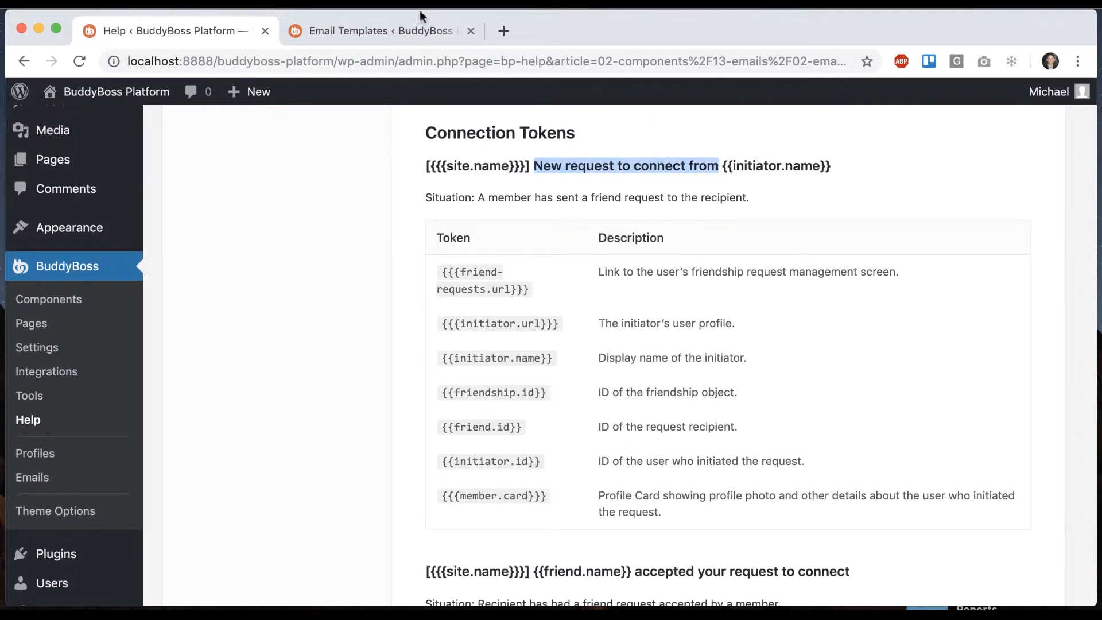
{"action": "left_click", "coordinate": [378, 31]}
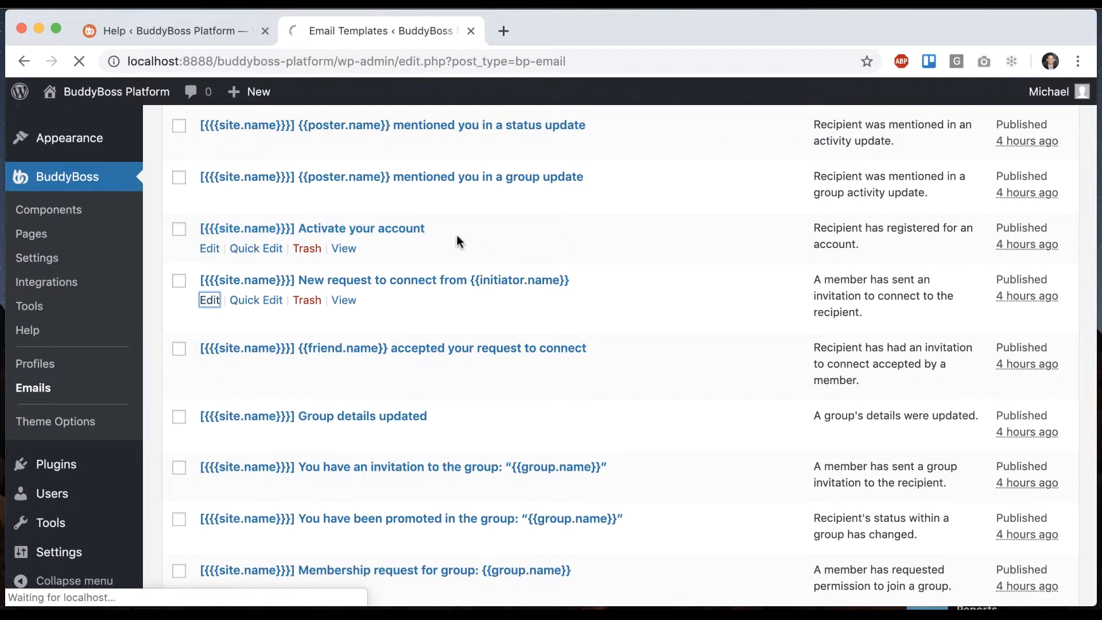
Step: Edit the 'New request to connect from {{initiator.name}}' template and scroll through its token body
{"action": "left_click", "coordinate": [209, 300]}
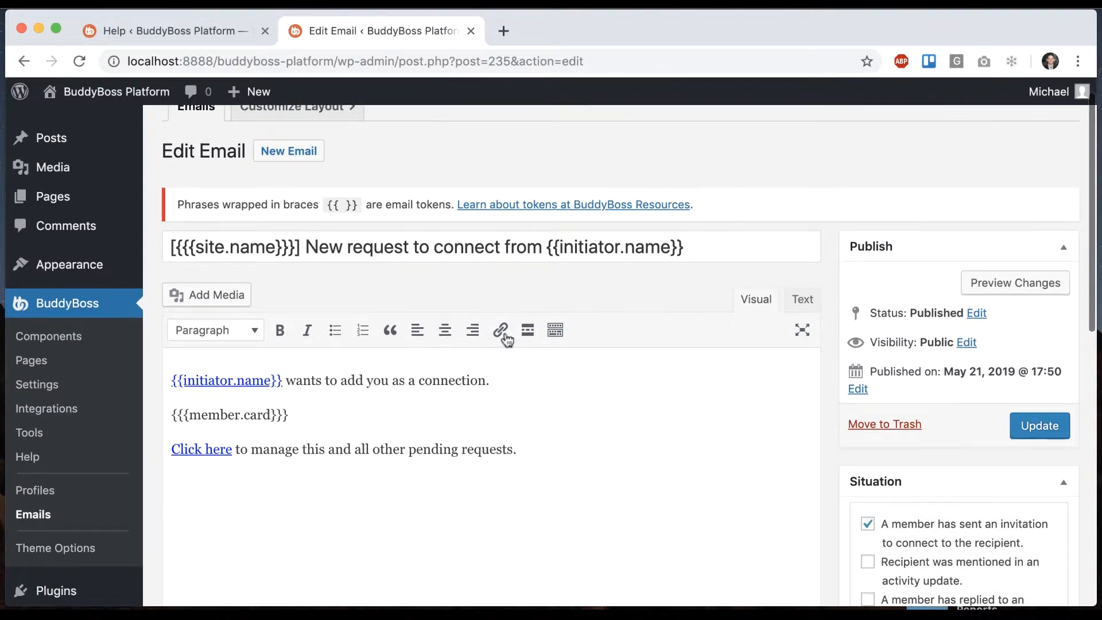
{"action": "mouse_move", "coordinate": [440, 433]}
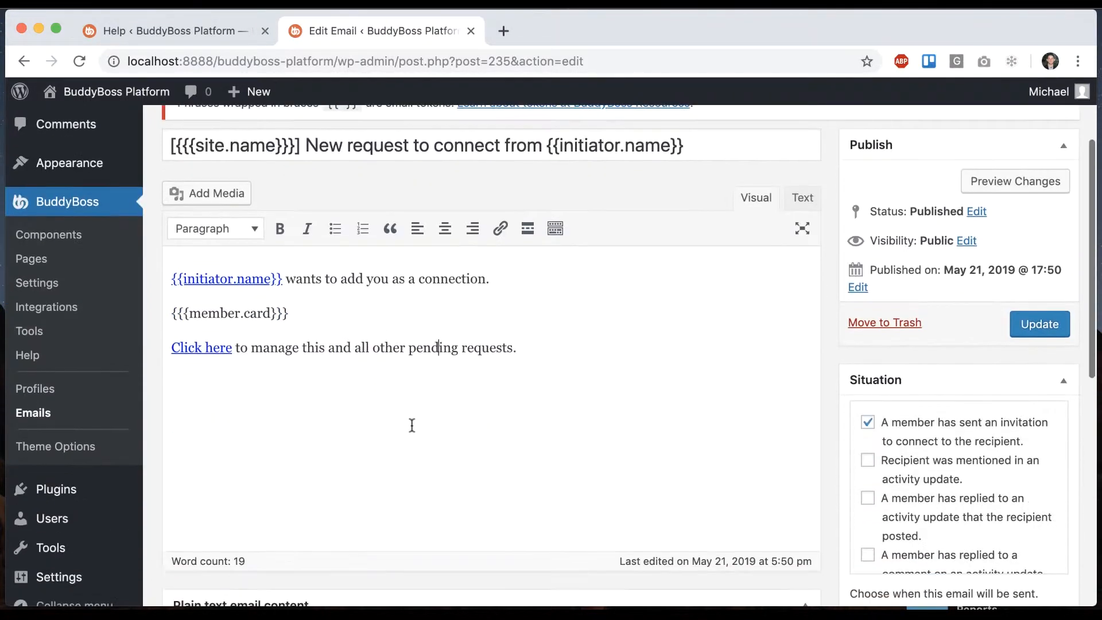
{"action": "scroll", "scroll_direction": "down", "scroll_amount": 3}
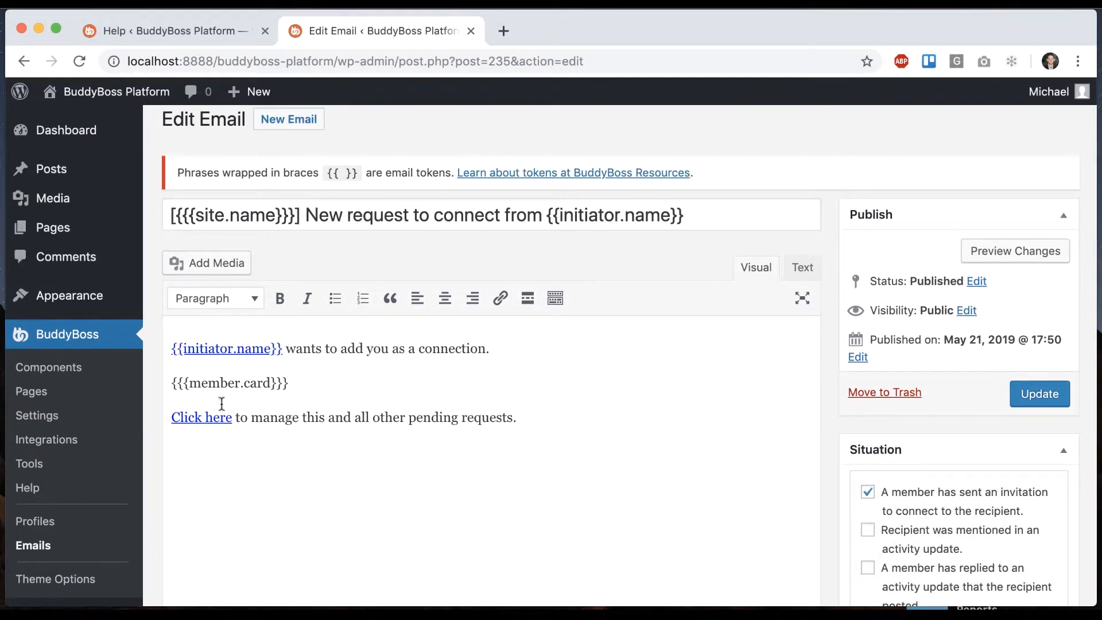
Step: Review the Connection Tokens docs, then locate the '{{friend.name}} accepted your request to connect' template
{"action": "left_click", "coordinate": [172, 31]}
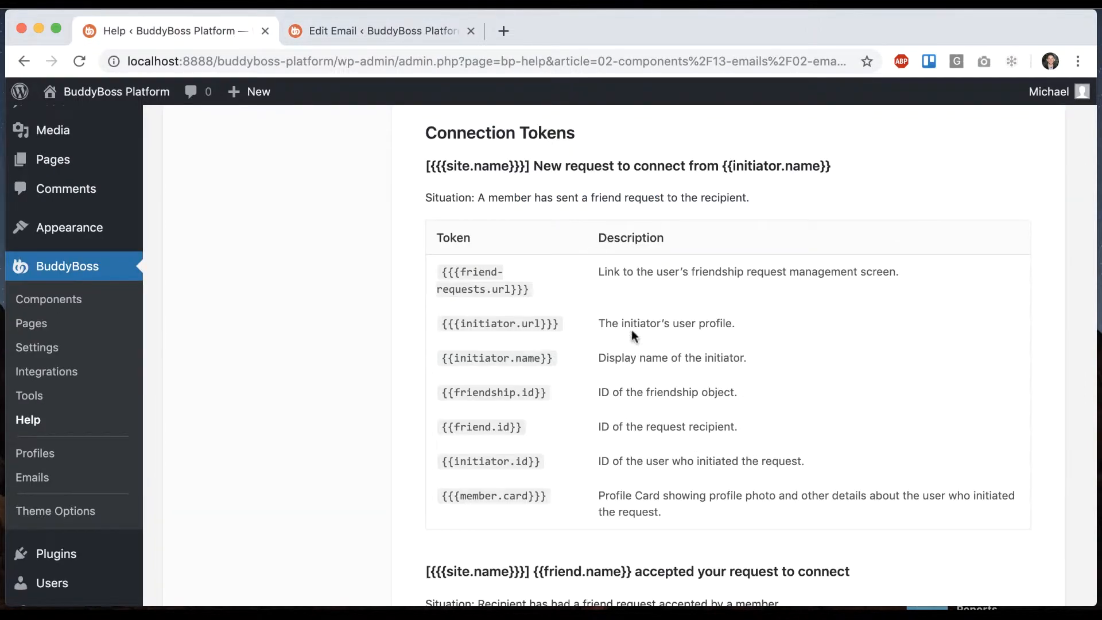
{"action": "mouse_move", "coordinate": [638, 371]}
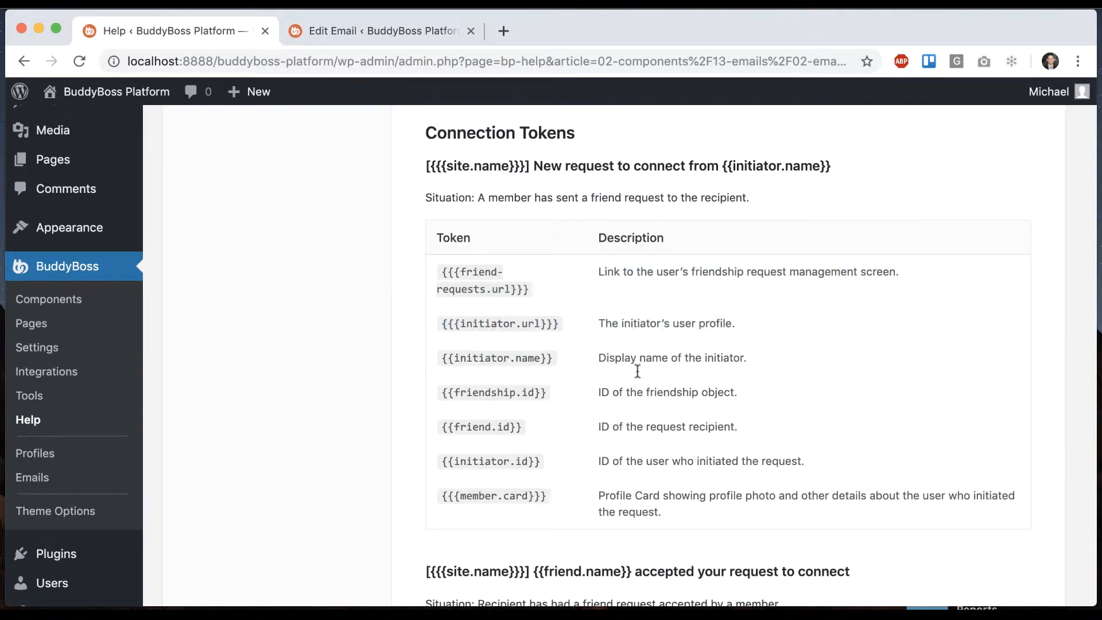
{"action": "scroll", "scroll_direction": "down", "scroll_amount": 3}
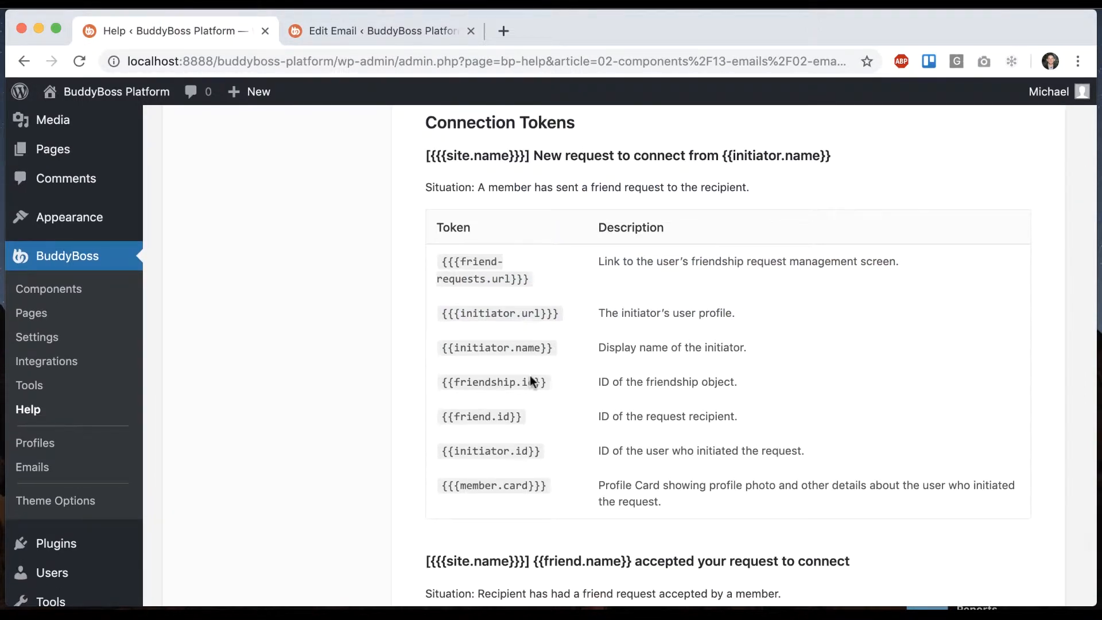
{"action": "scroll", "scroll_direction": "down", "scroll_amount": 3}
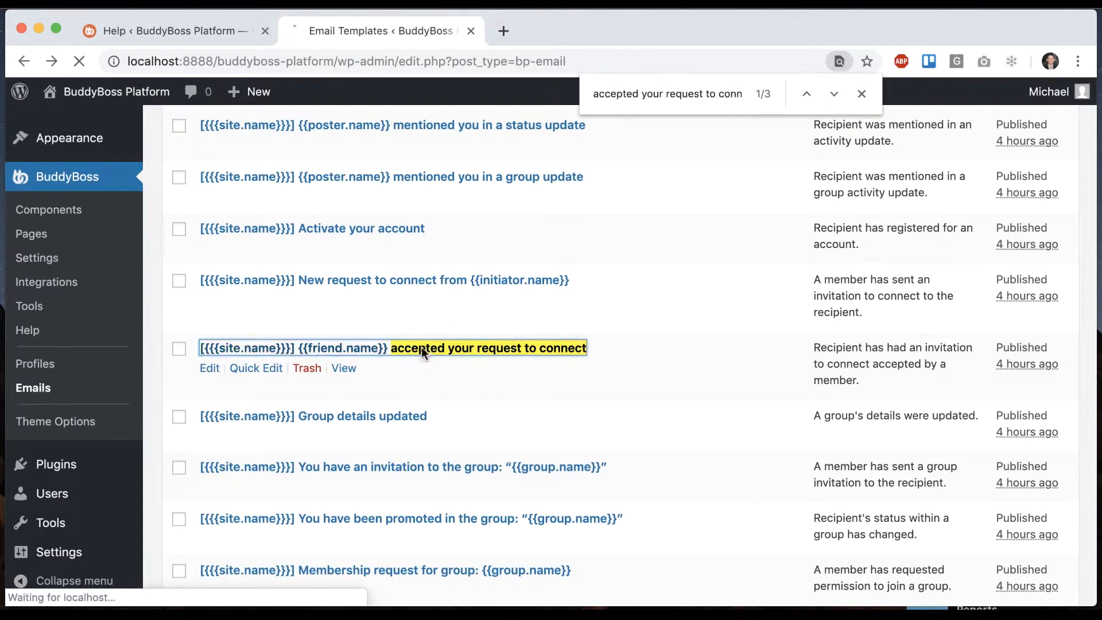
Step: Open the '{{friend.name}} accepted your request to connect' template in the email editor
{"action": "left_click", "coordinate": [427, 348]}
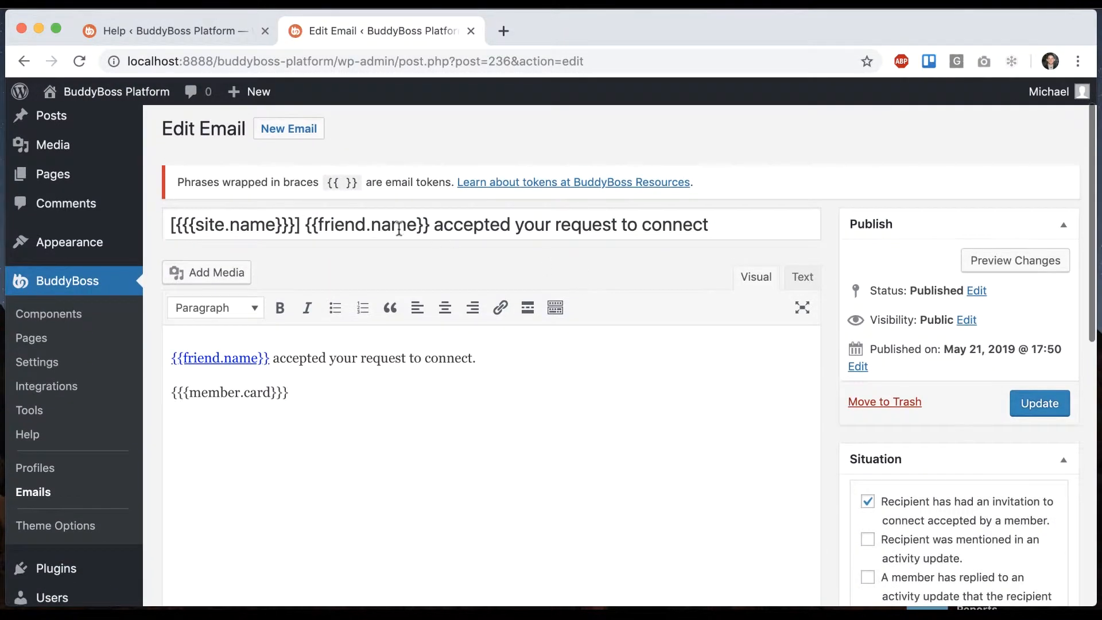
{"action": "mouse_move", "coordinate": [205, 8]}
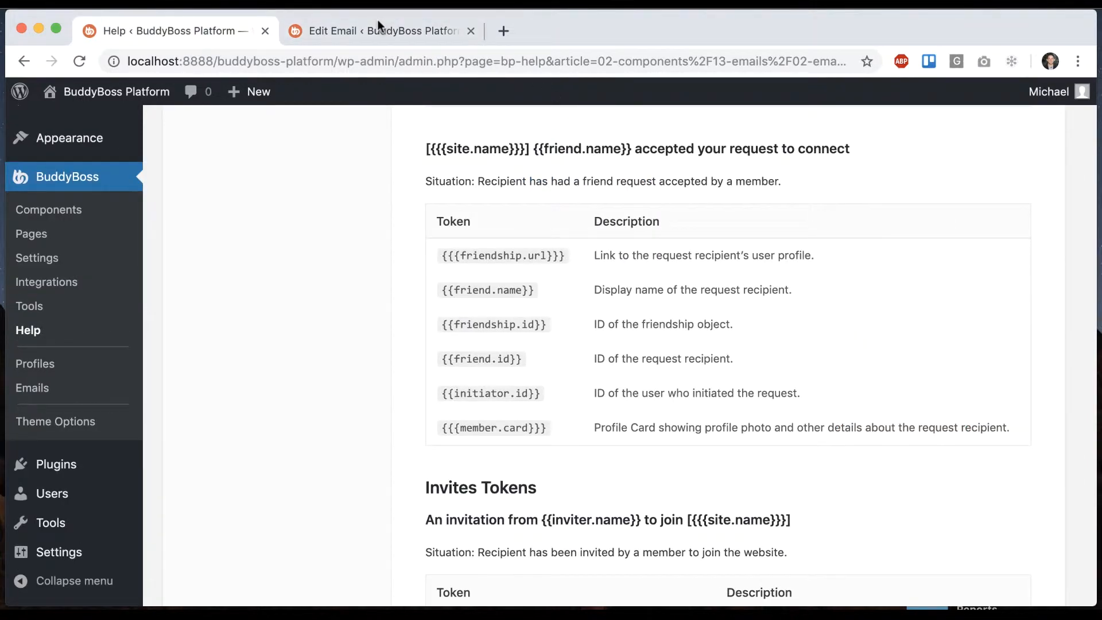
{"action": "left_click", "coordinate": [374, 31]}
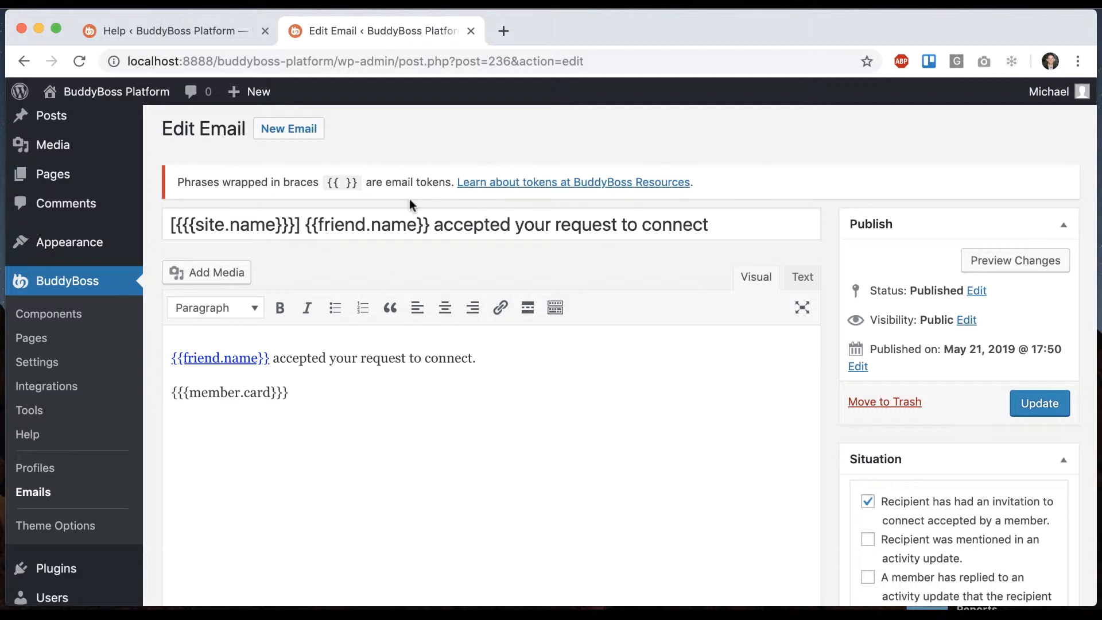
{"action": "scroll", "scroll_direction": "down", "scroll_amount": 3}
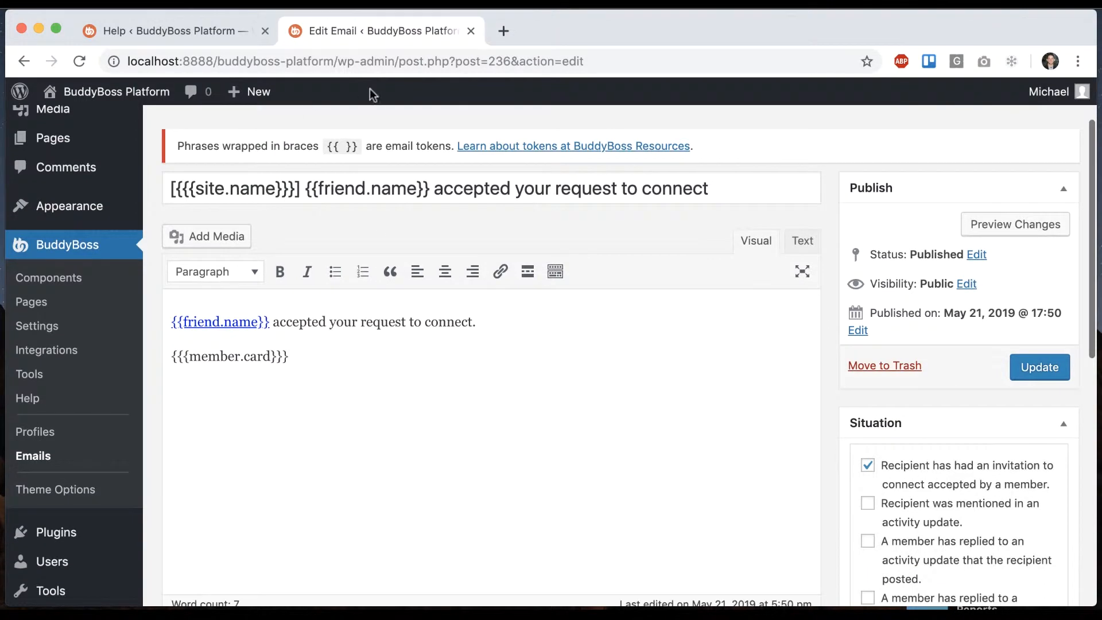
Step: Place the cursor after the member card token and review the body and plain-text content
{"action": "double_click", "coordinate": [348, 189]}
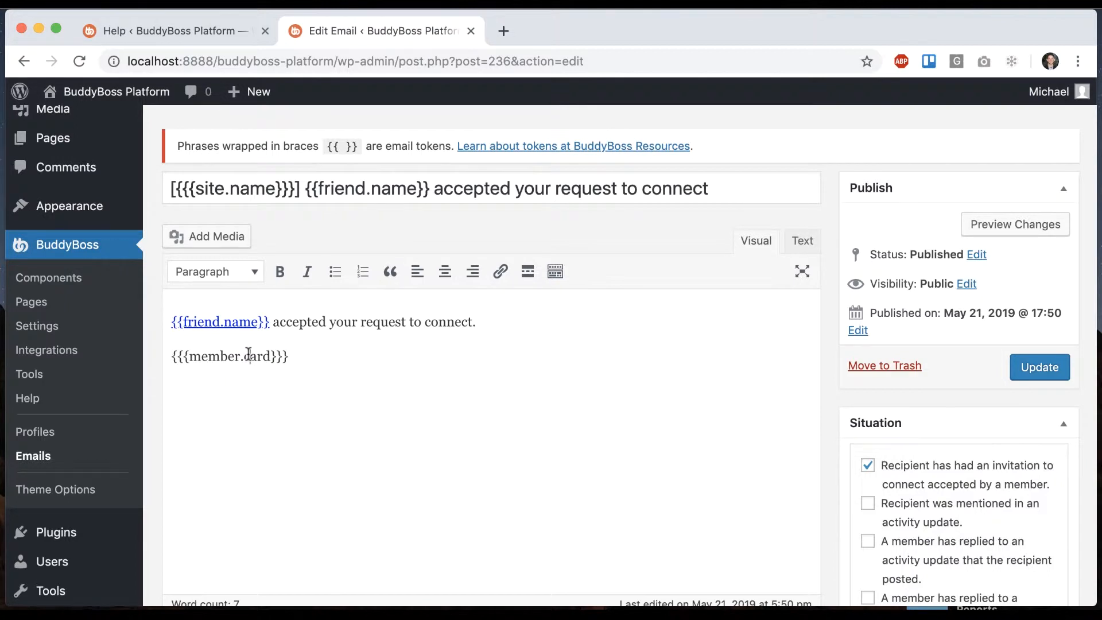
{"action": "left_click", "coordinate": [366, 188]}
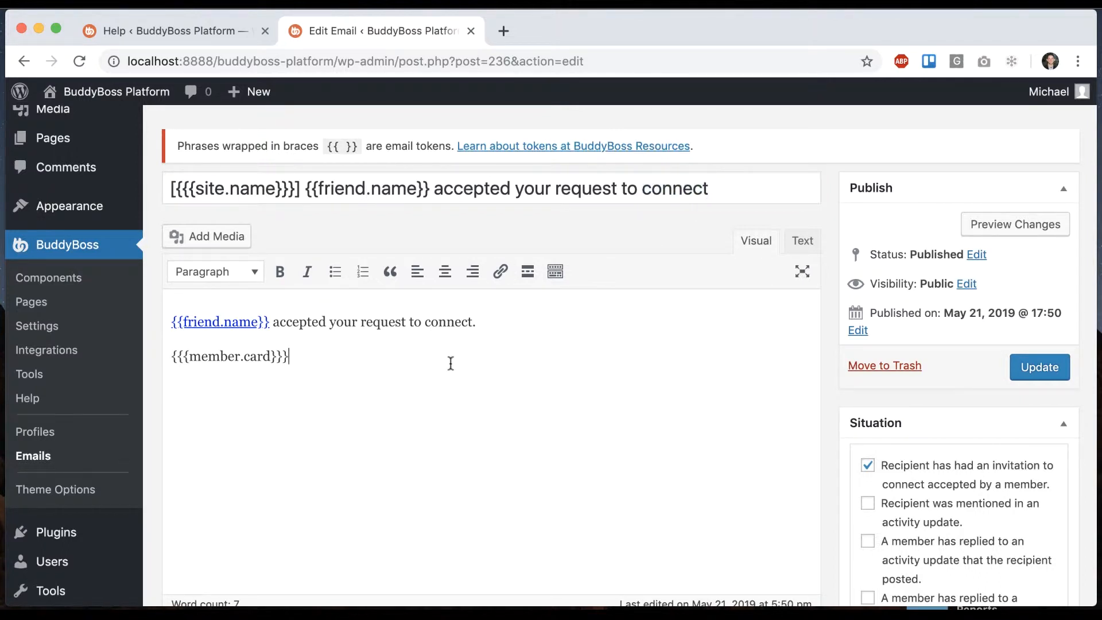
{"action": "scroll", "scroll_direction": "down", "scroll_amount": 3}
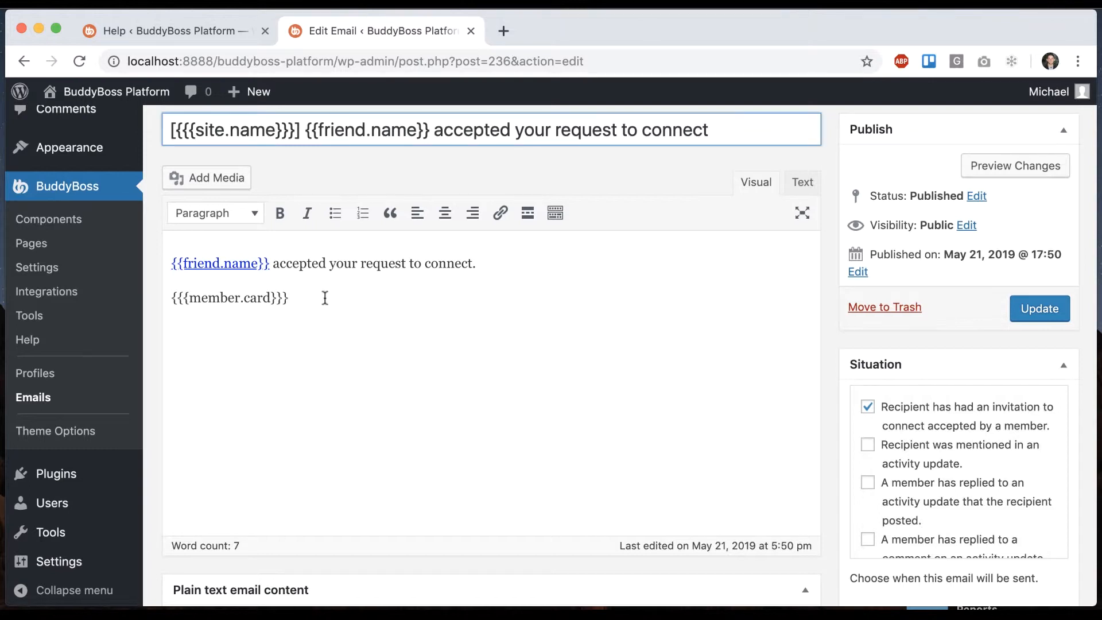
{"action": "mouse_move", "coordinate": [320, 282]}
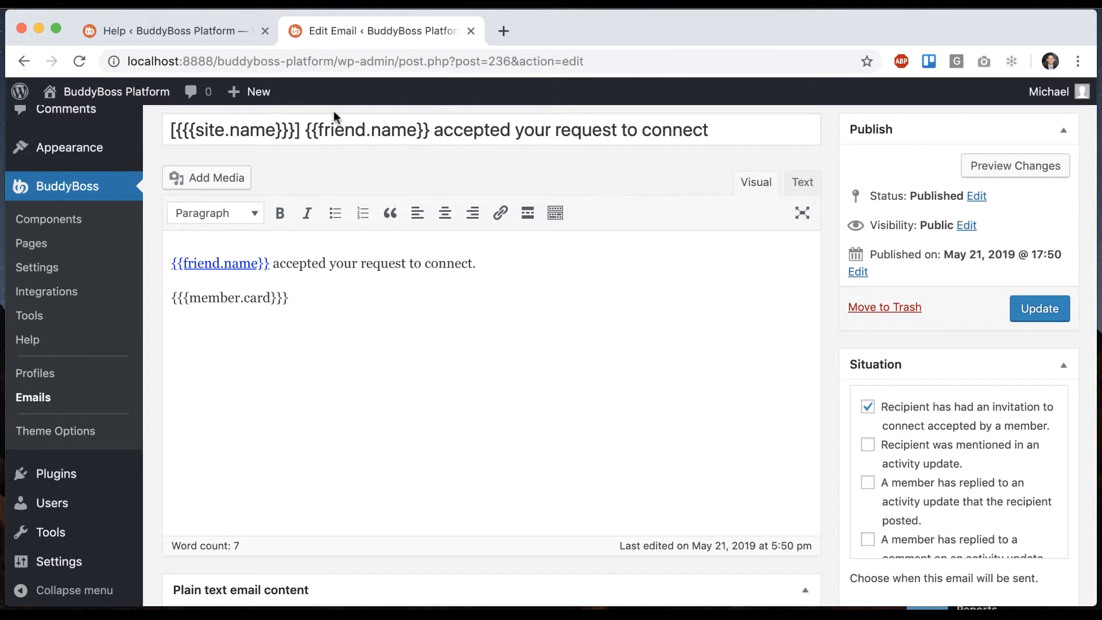
{"action": "scroll", "scroll_direction": "down", "scroll_amount": 3}
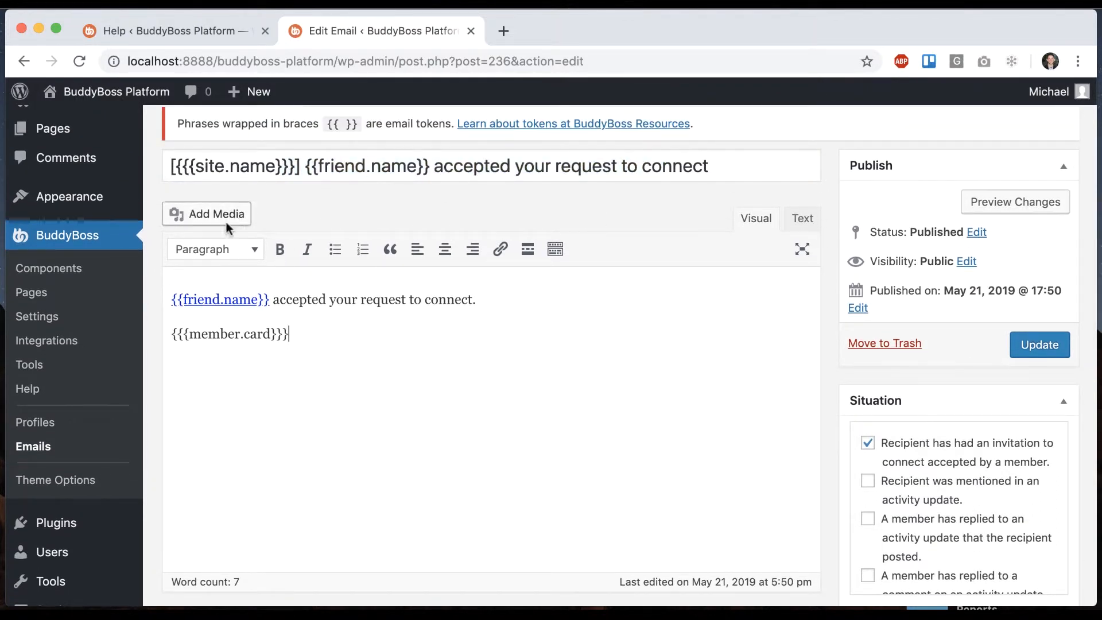
{"action": "scroll", "scroll_direction": "down", "scroll_amount": 3}
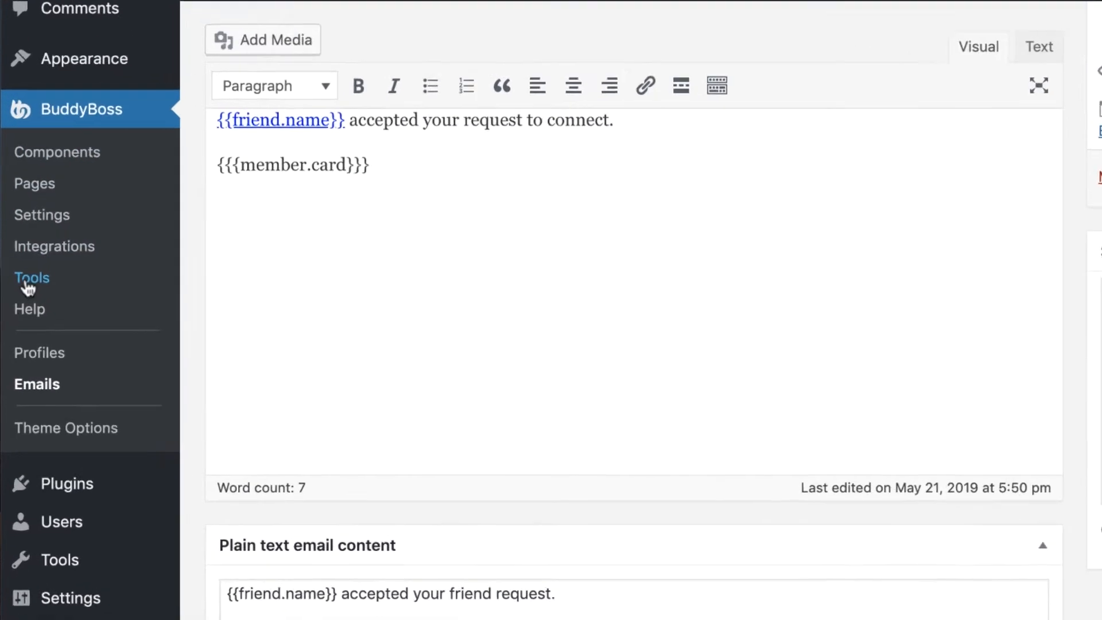
Step: Open BuddyBoss Tools > Repair Community with 'Reinstall emails (delete and restore from defaults)' checked
{"action": "left_click", "coordinate": [32, 277]}
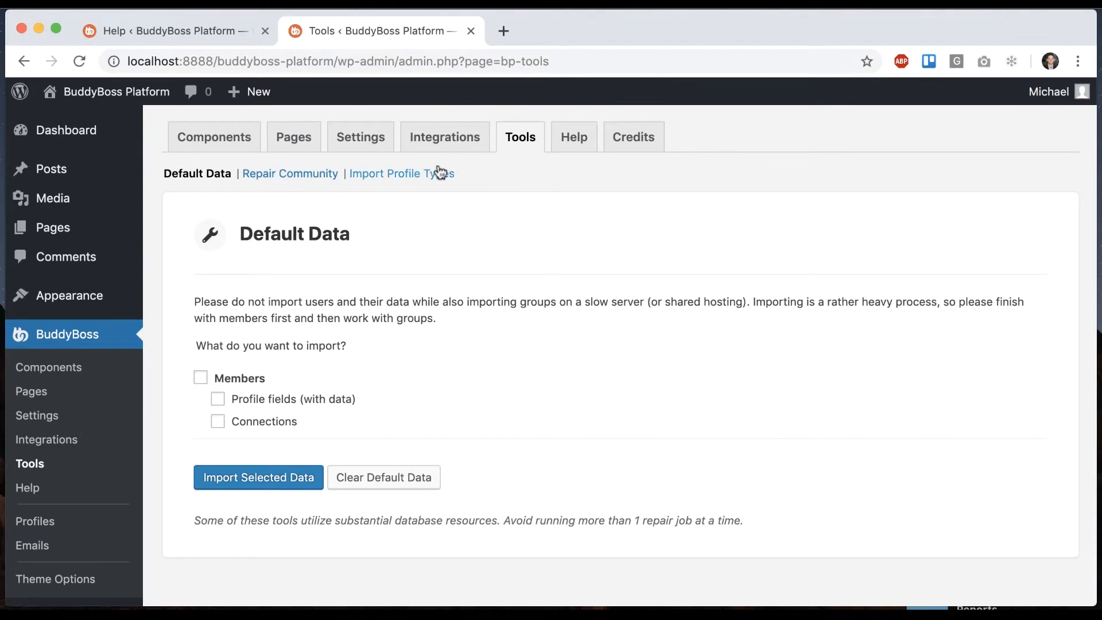
{"action": "left_click", "coordinate": [290, 173]}
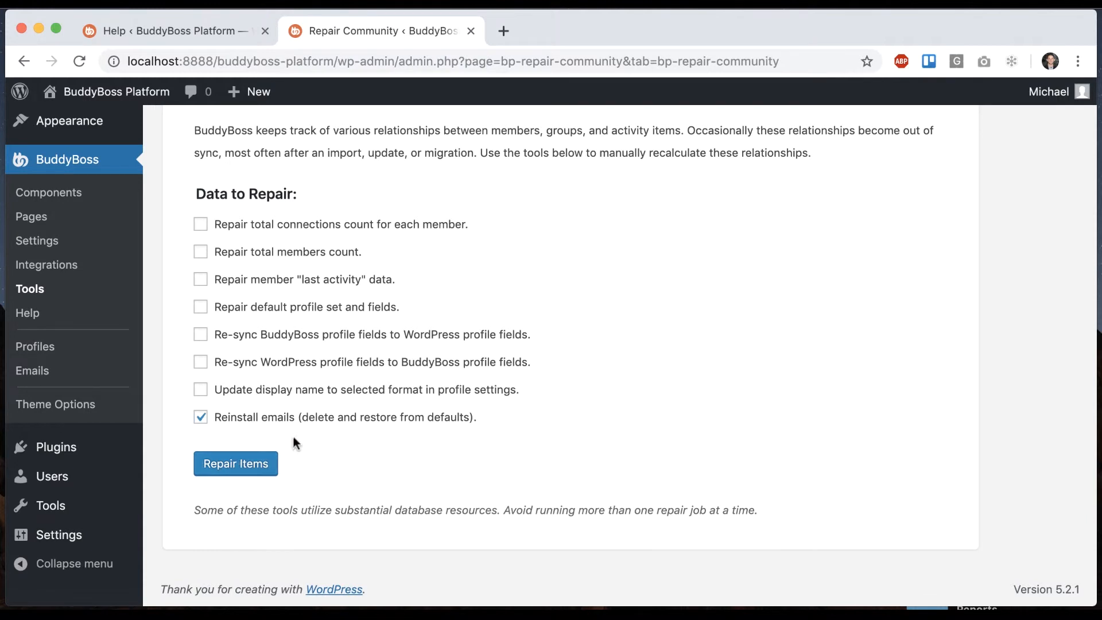
{"action": "mouse_move", "coordinate": [156, 302]}
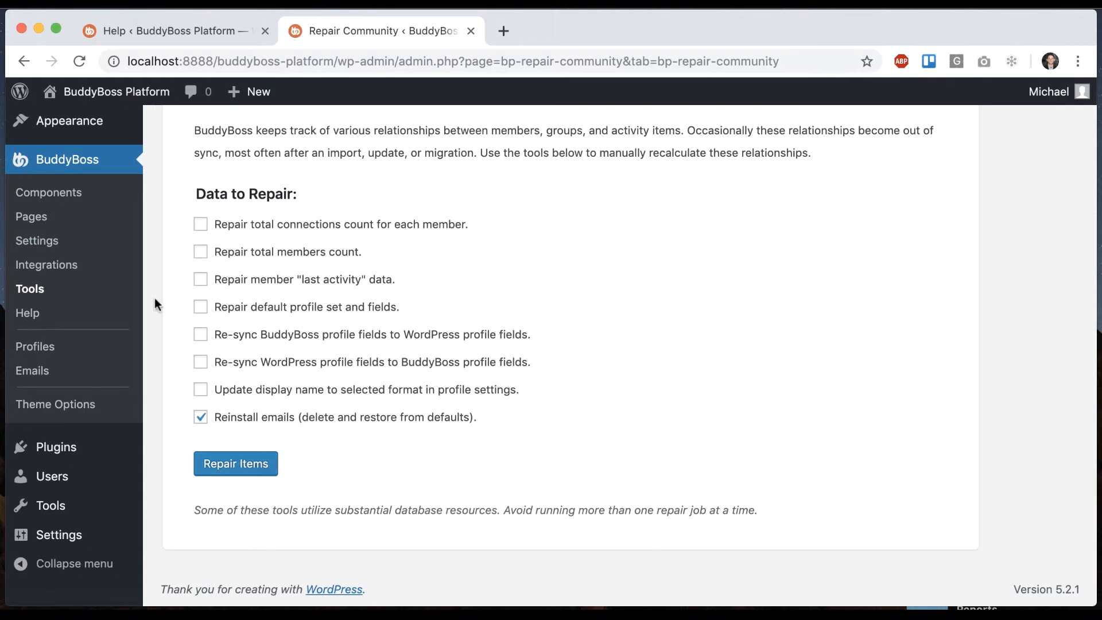
{"action": "mouse_move", "coordinate": [156, 321]}
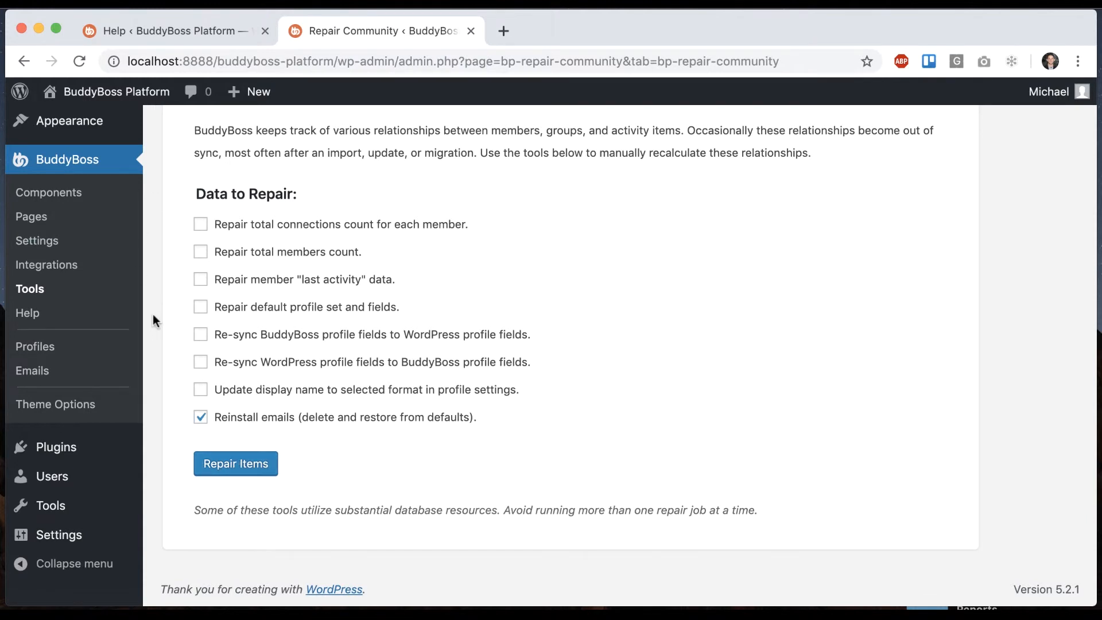